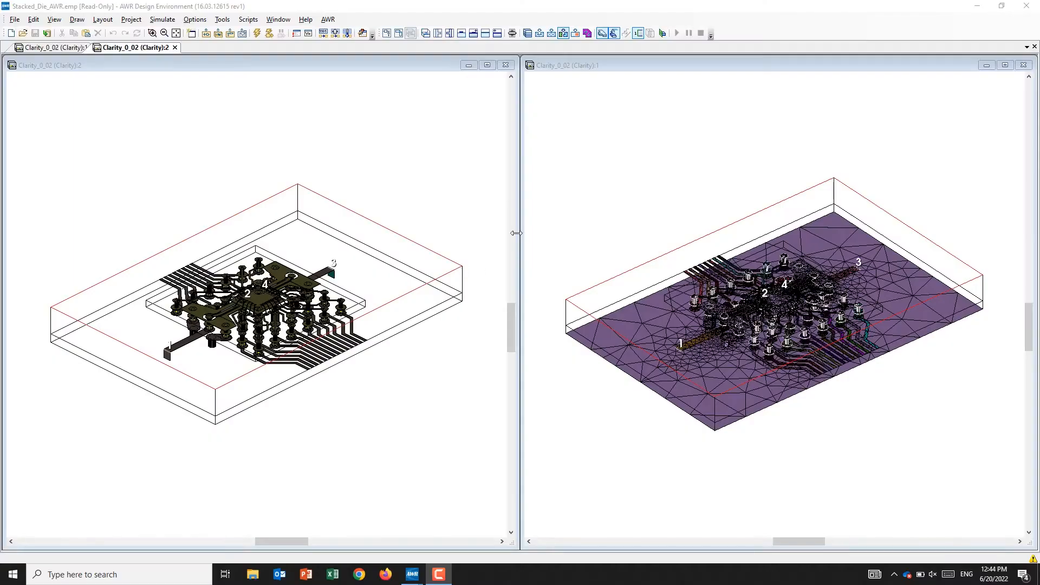
mouse_move(465, 182)
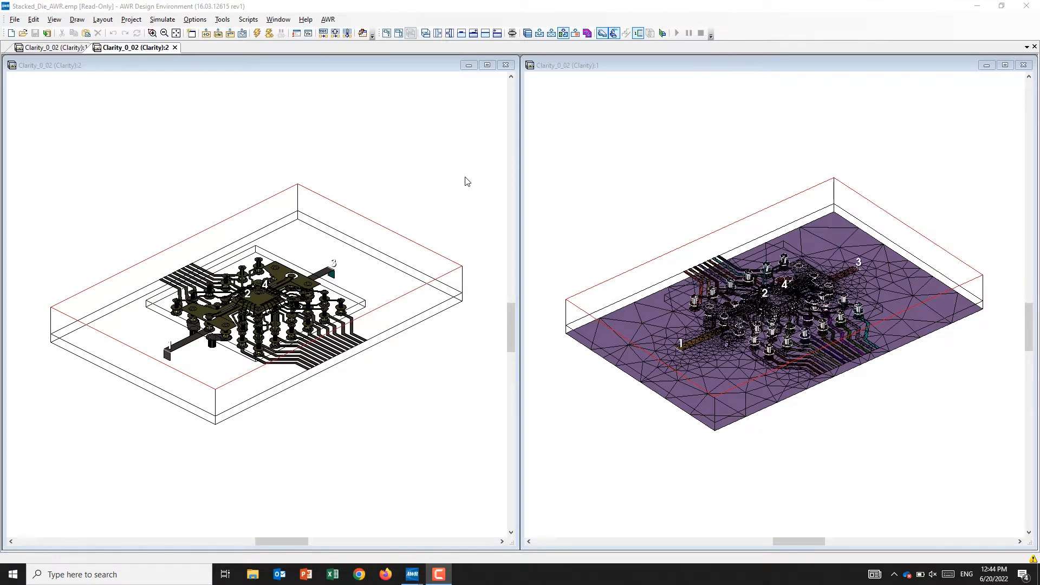
mouse_move(385, 210)
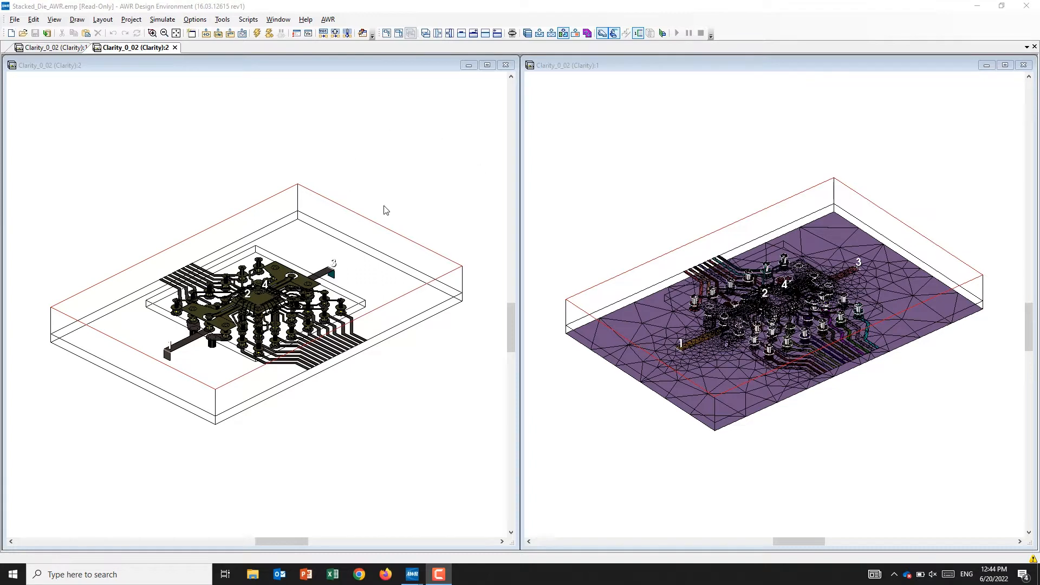
mouse_move(226, 197)
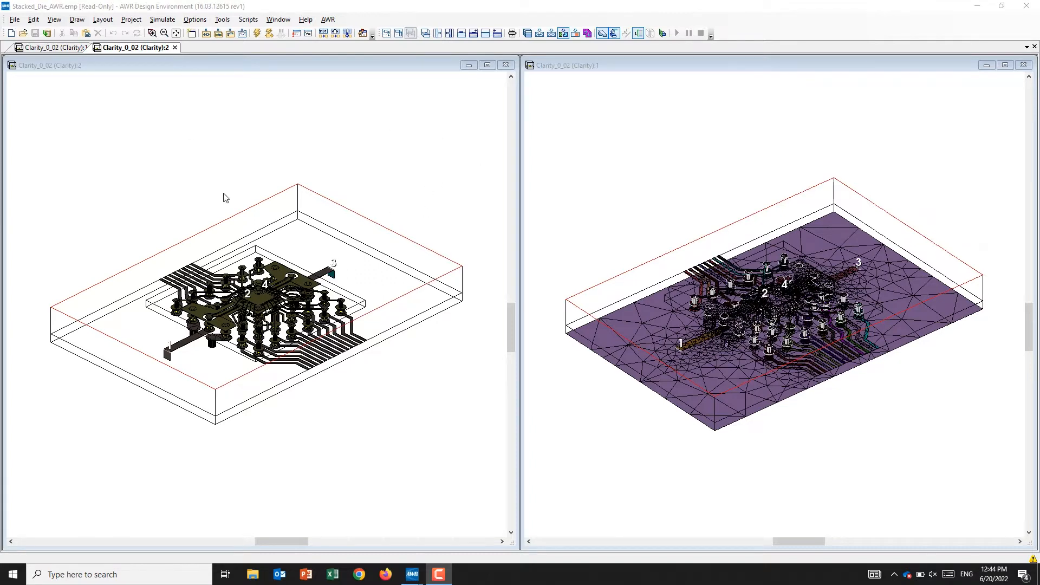
mouse_move(282, 321)
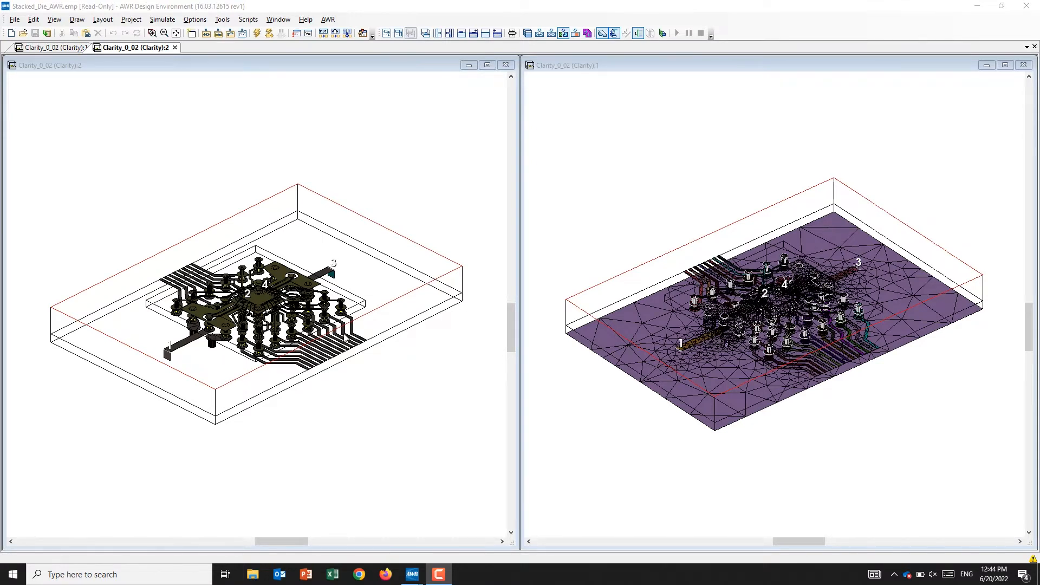
mouse_move(409, 179)
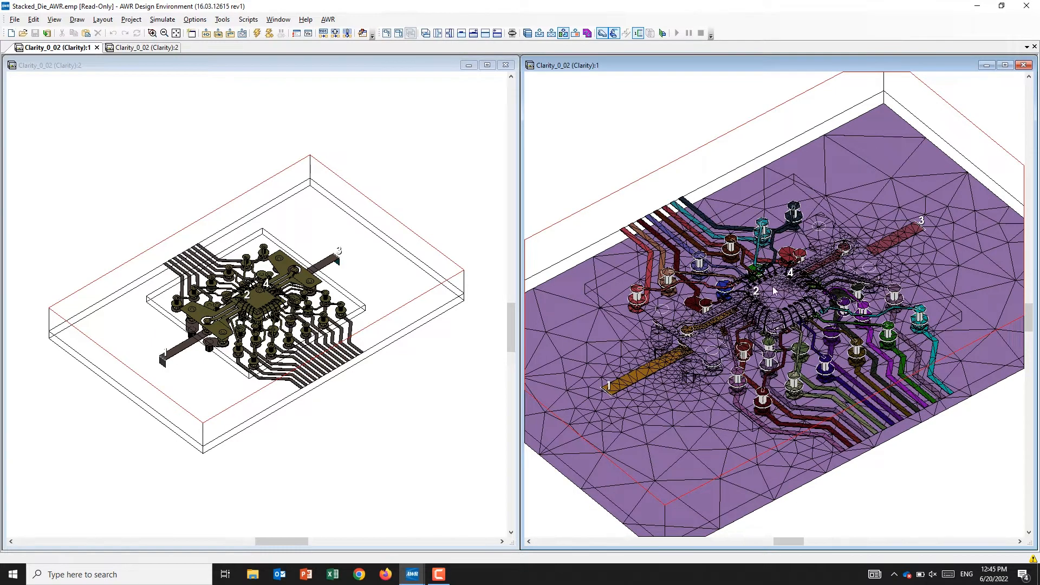
Step: Peek at the File menu of project actions and dismiss it without choosing anything
left_click(13, 18)
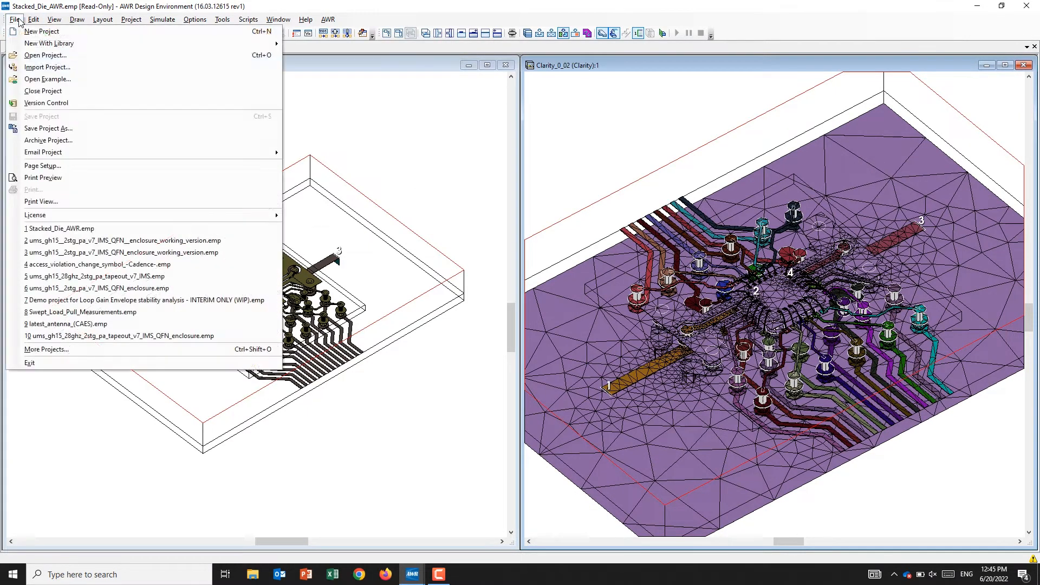
left_click(54, 18)
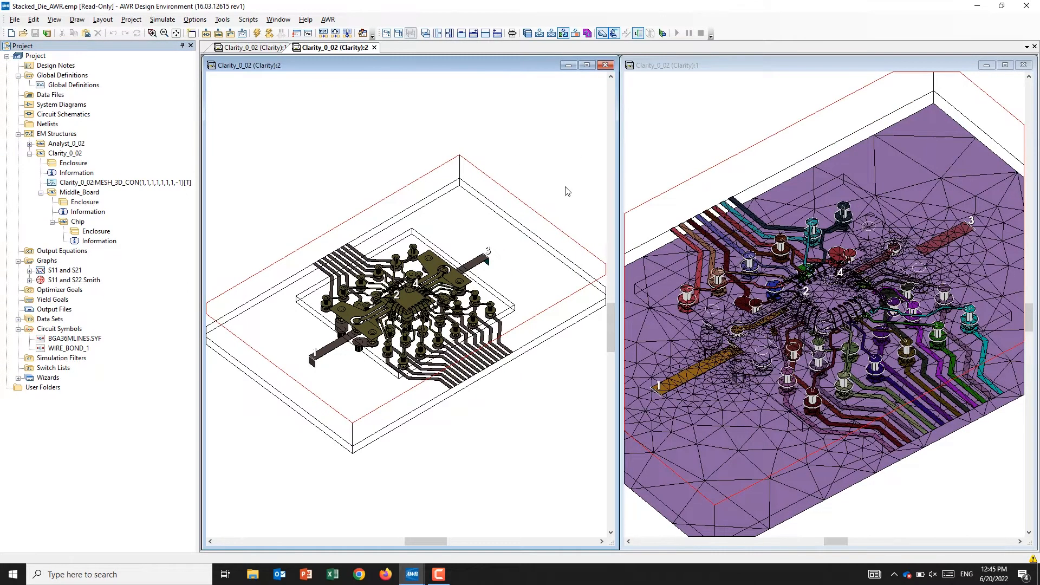
mouse_move(690, 238)
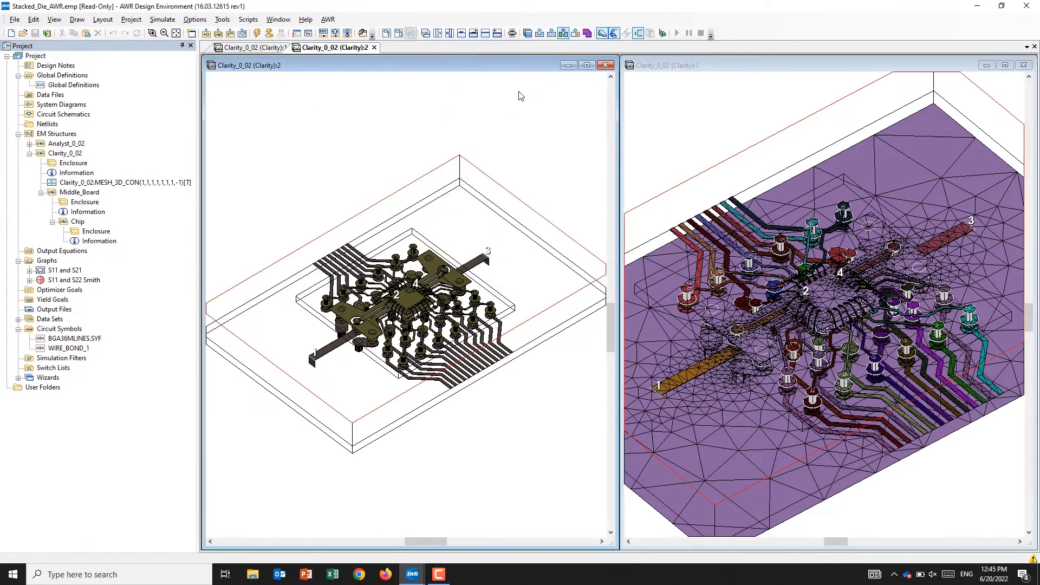
mouse_move(473, 150)
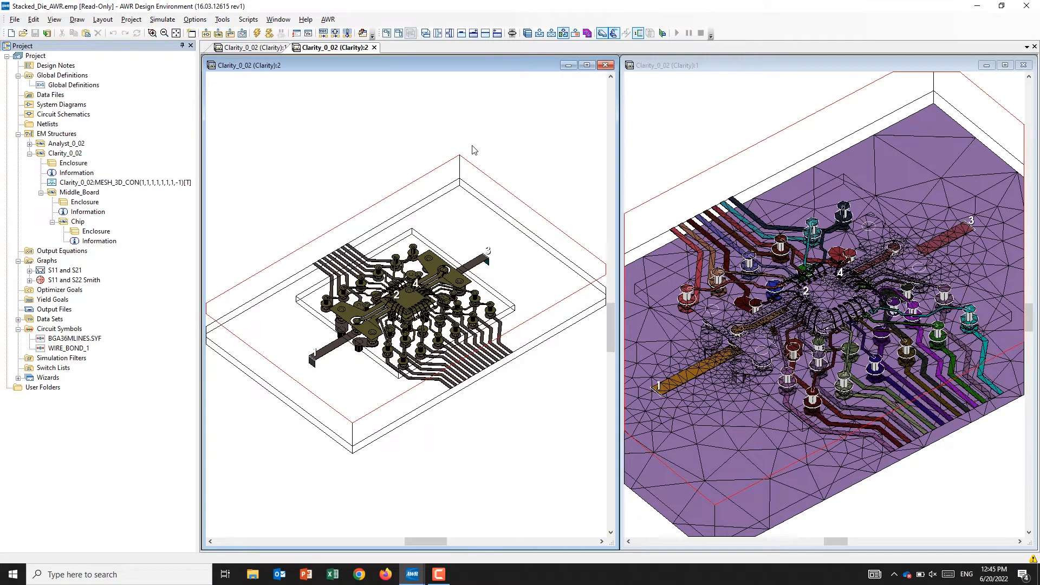
mouse_move(444, 237)
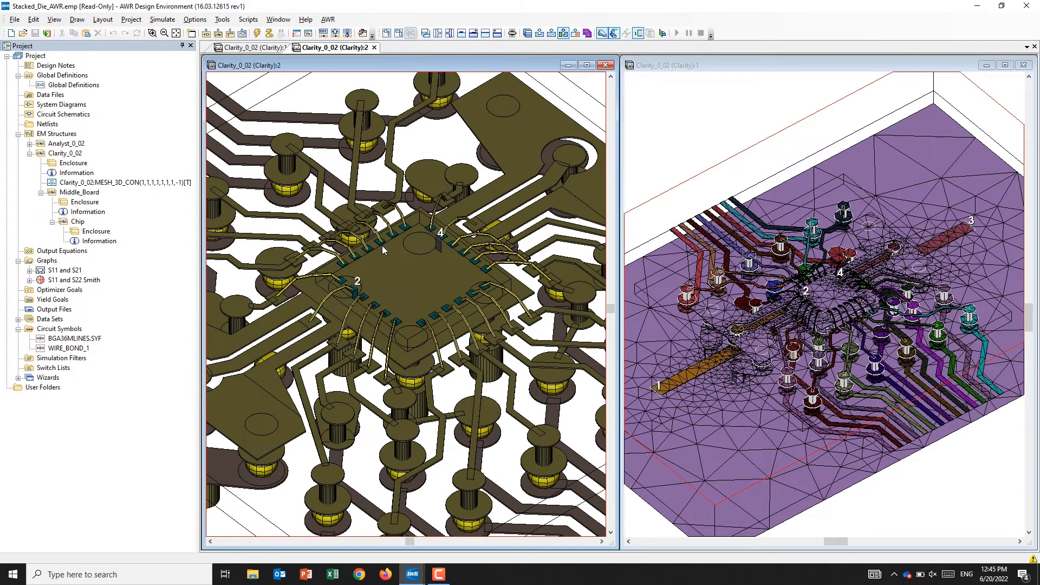
mouse_move(434, 257)
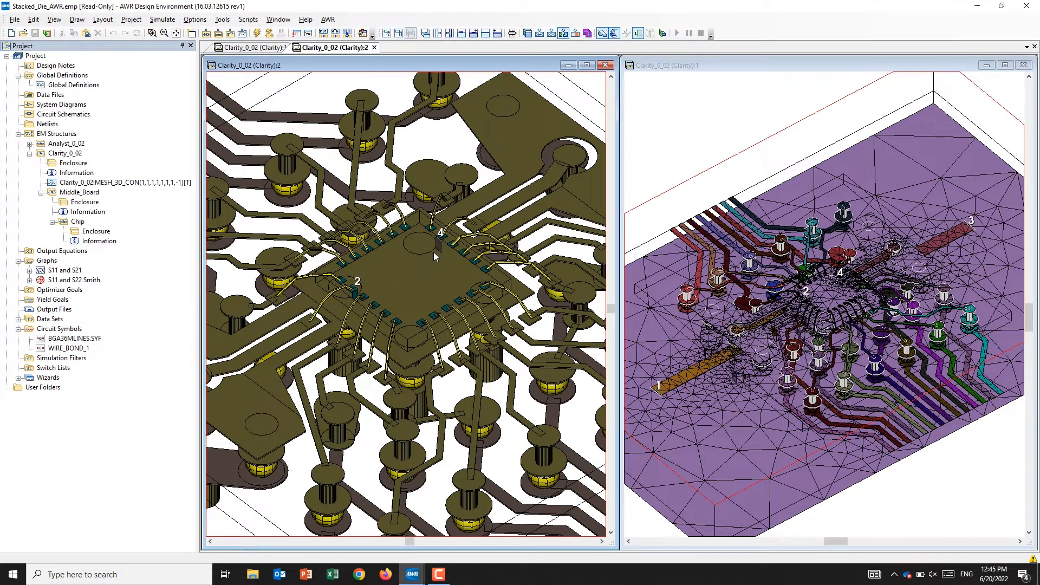
mouse_move(406, 301)
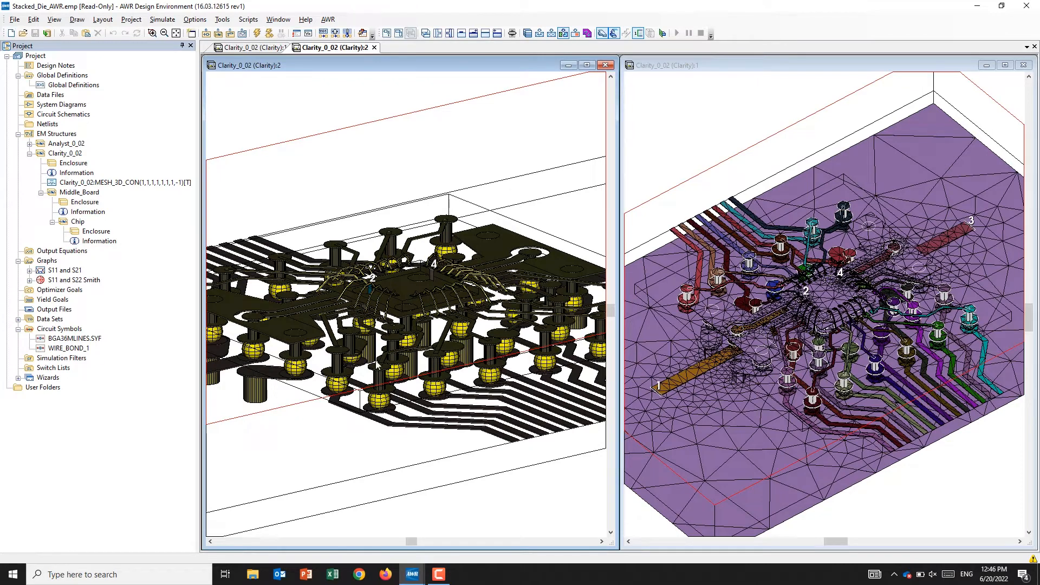
mouse_move(379, 365)
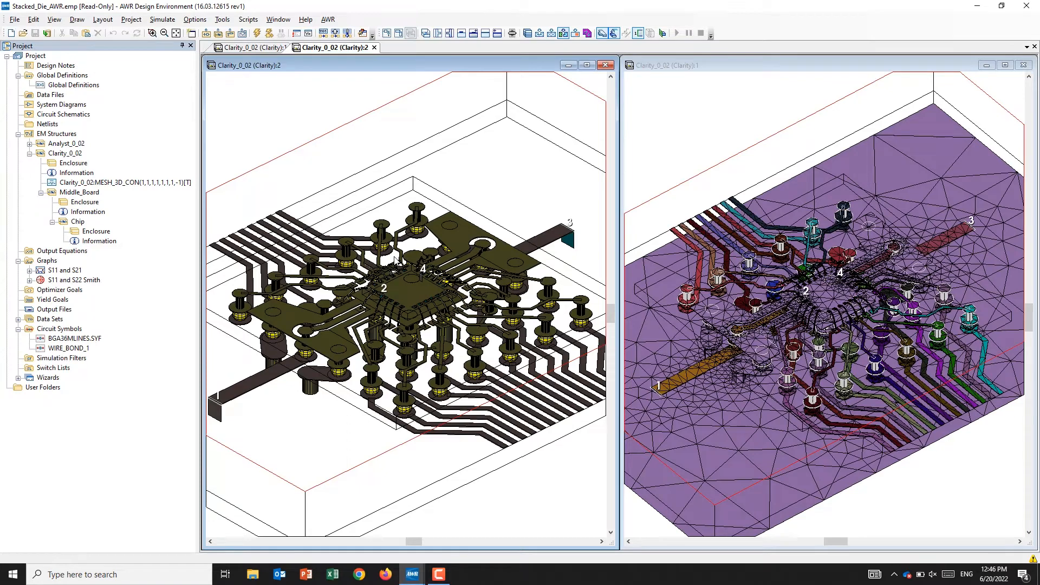
mouse_move(400, 575)
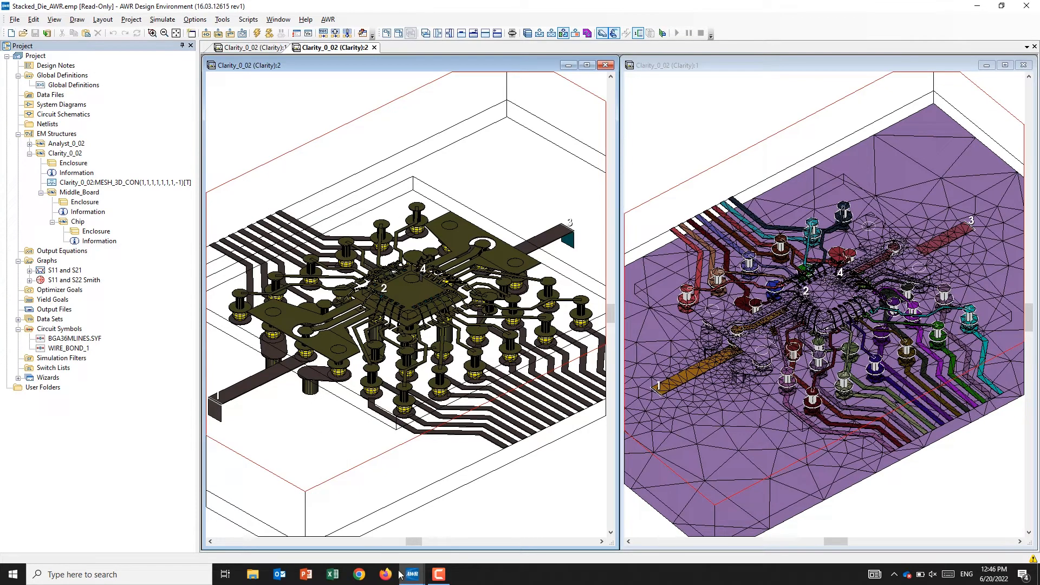
mouse_move(411, 575)
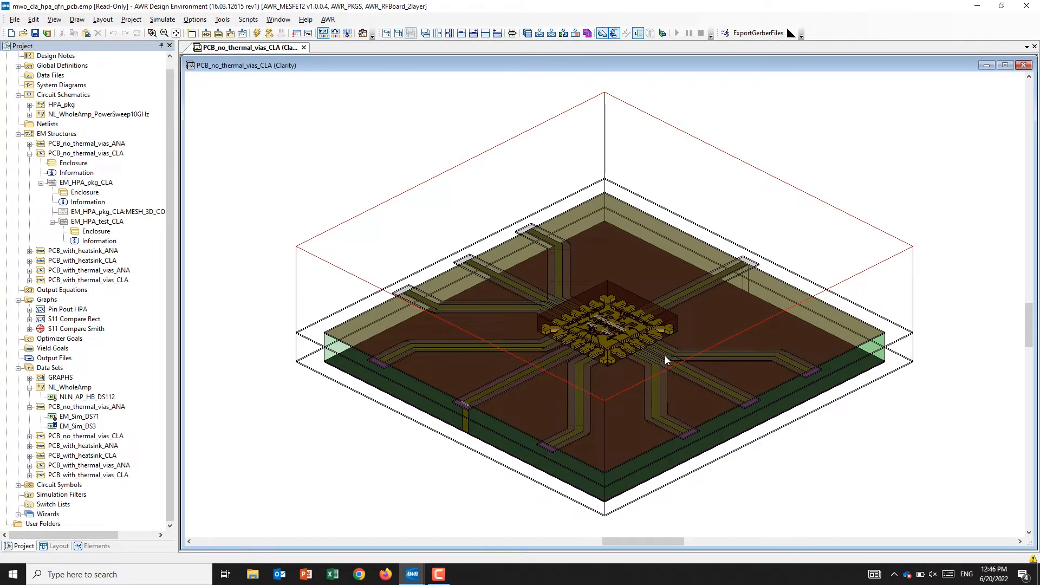
Step: Bring up the Pin Pout HPA gain and PAE graph maximized to fill the workspace
scroll("up", 3)
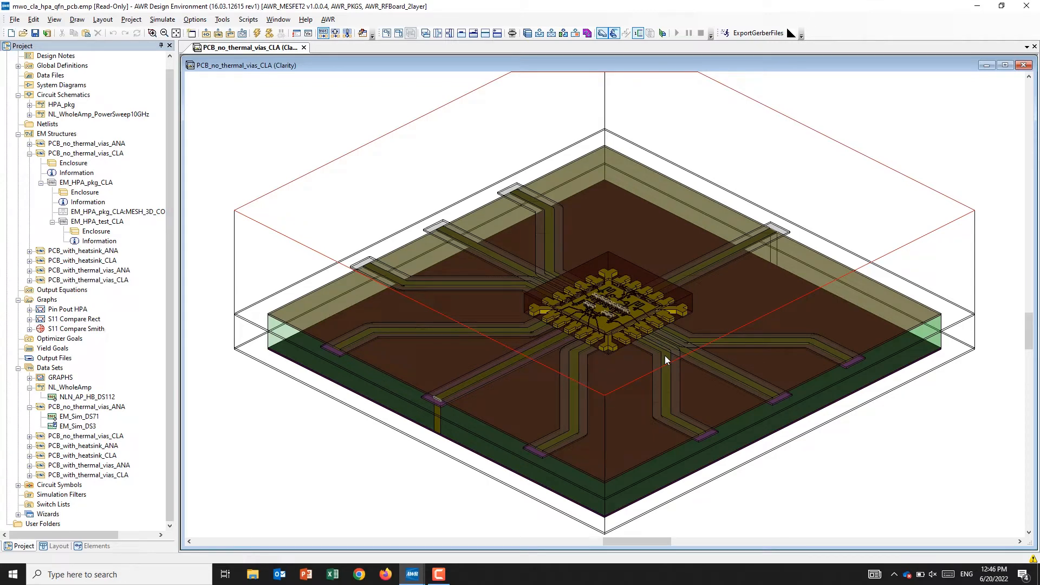
mouse_move(675, 351)
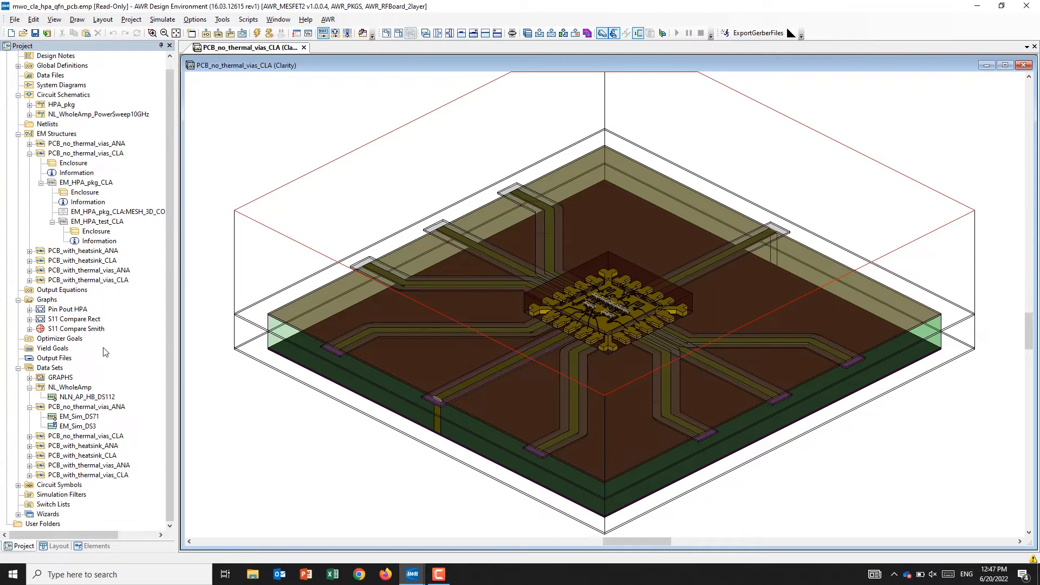
double_click(66, 309)
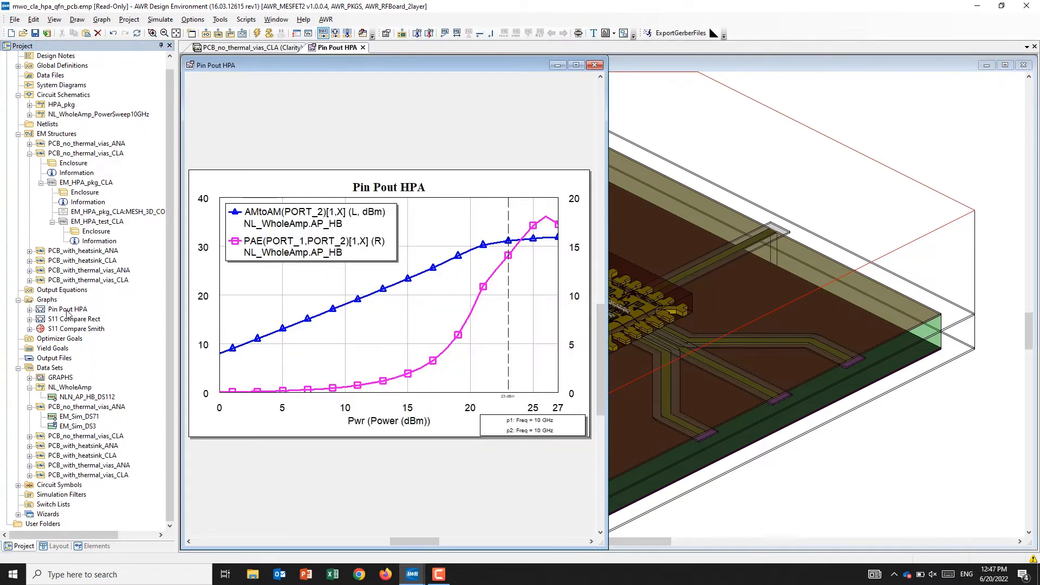
left_click(574, 64)
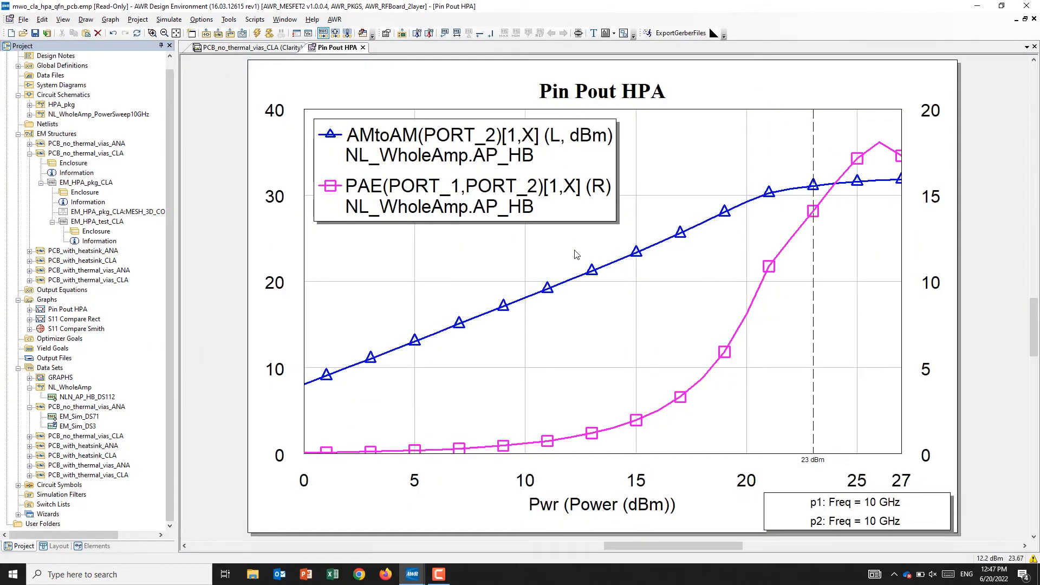
right_click(465, 166)
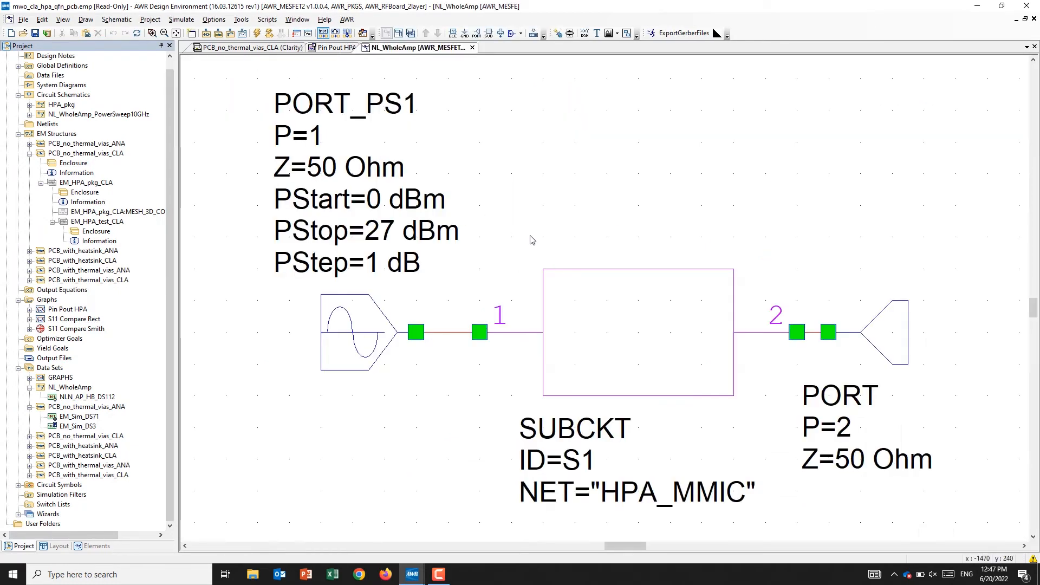
mouse_move(628, 292)
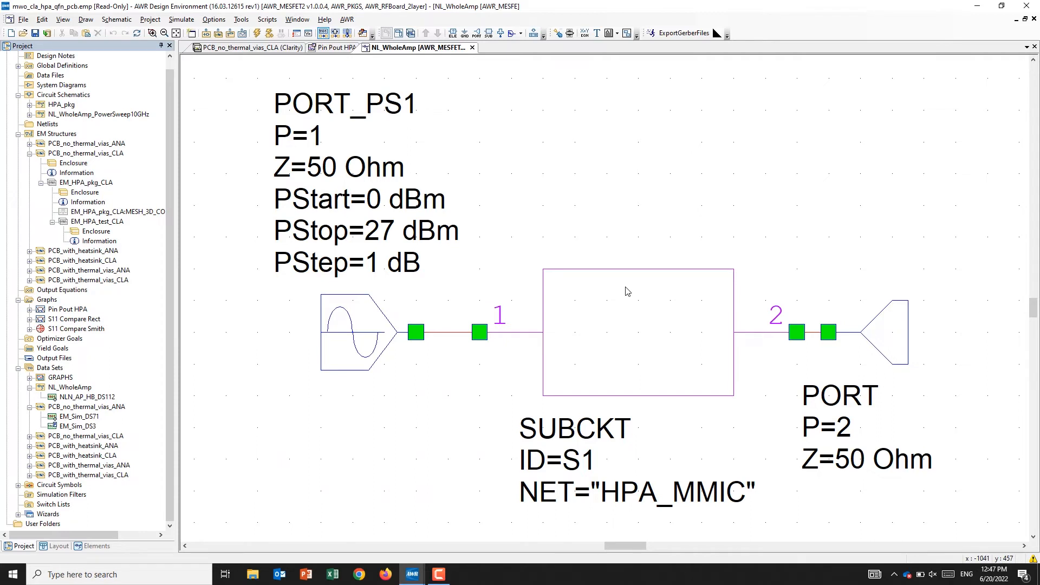
mouse_move(603, 179)
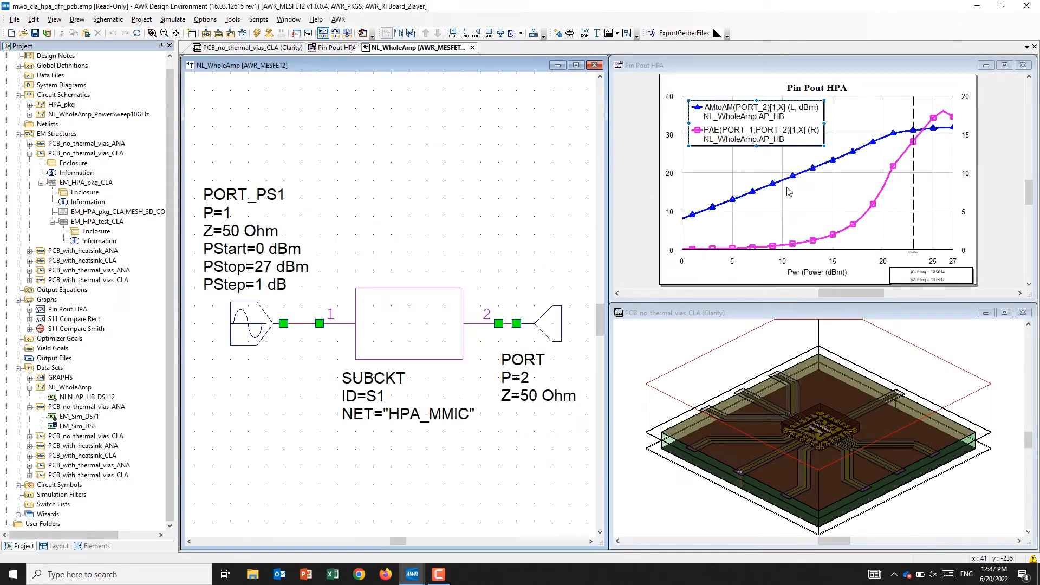
mouse_move(785, 197)
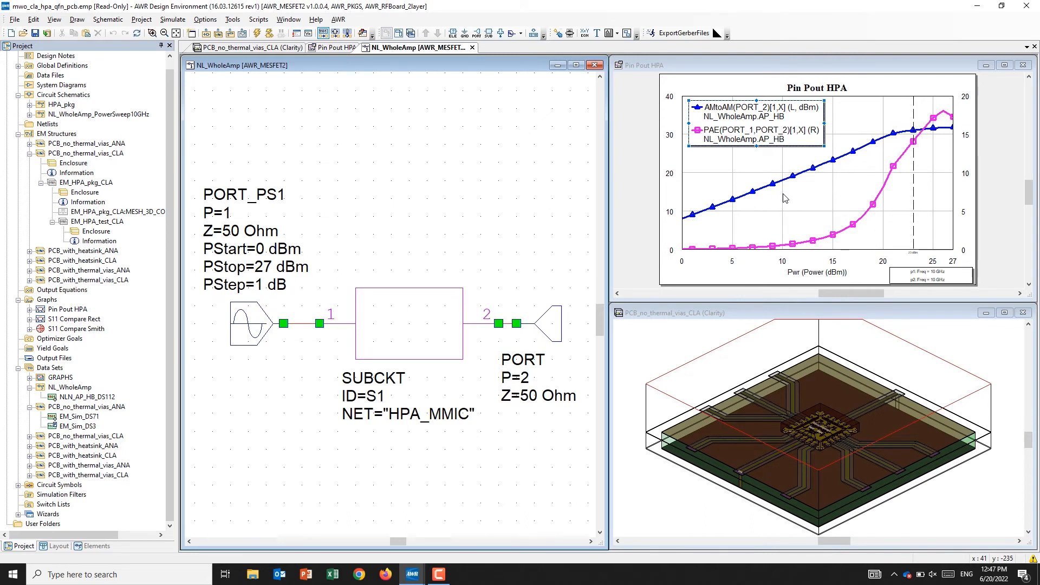
mouse_move(786, 219)
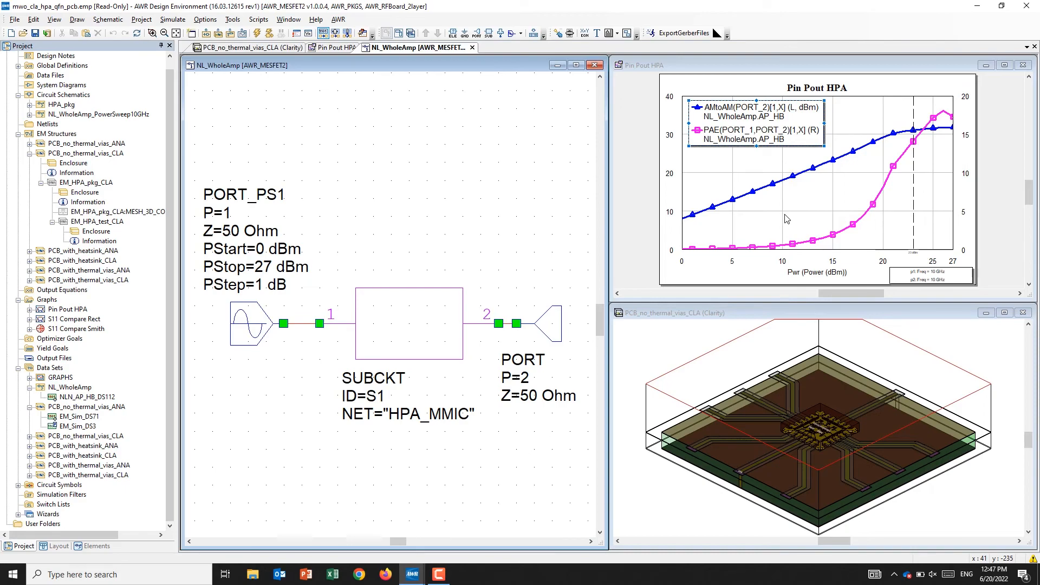